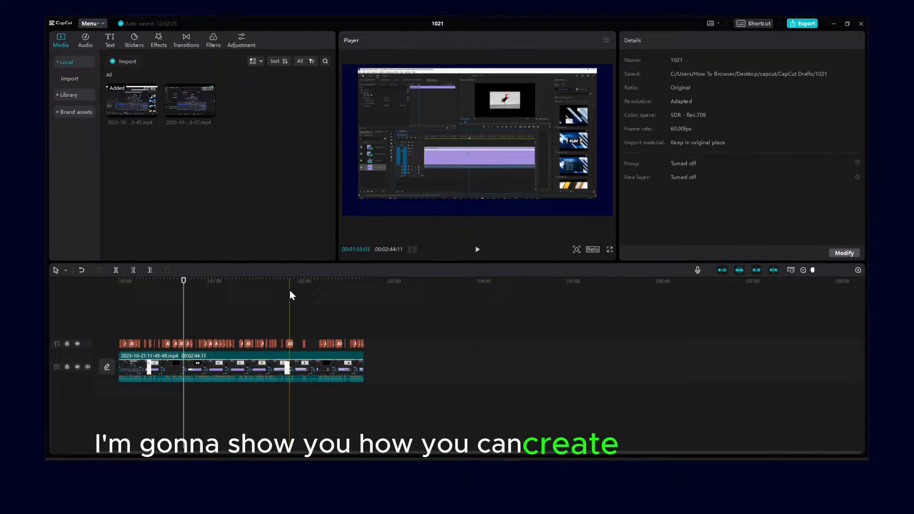
# Delete the old auto-caption clips so only the video clip remains on the timeline.
pyautogui.click(316, 280)
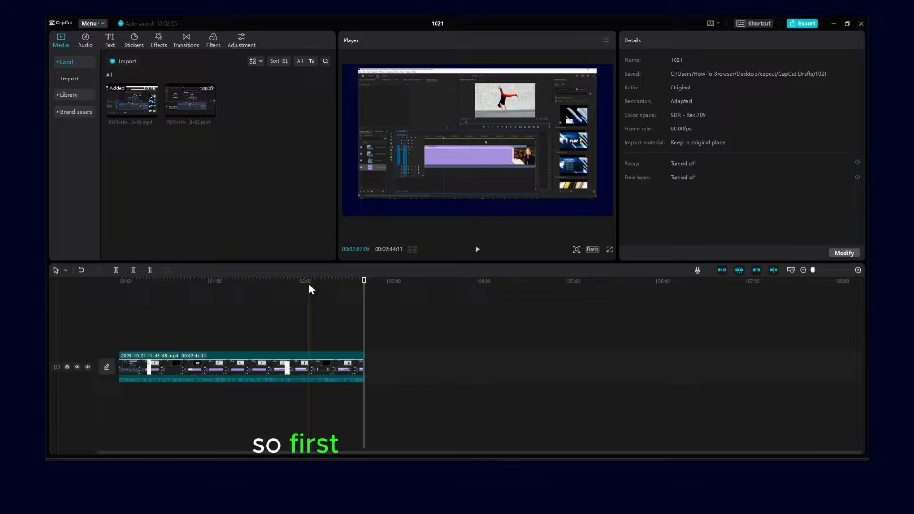
# Select the video clip and bring up the Auto captions panel set to English.
pyautogui.click(180, 281)
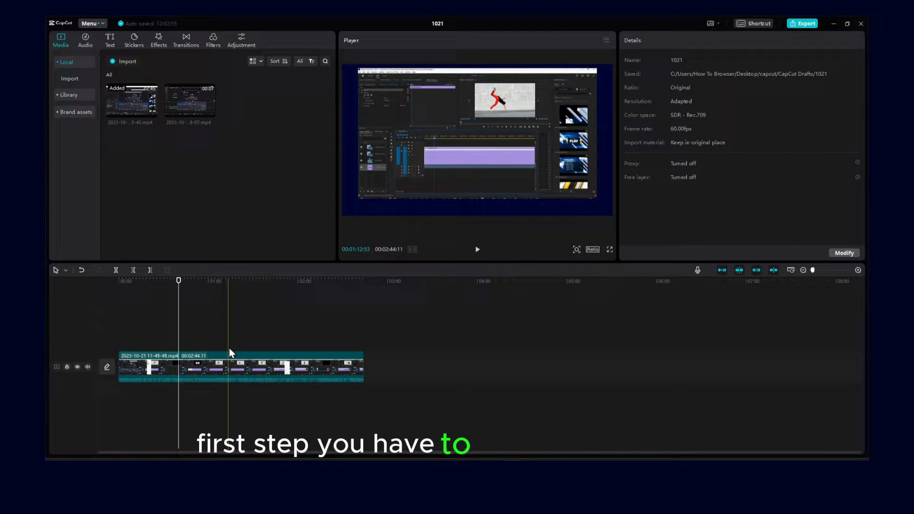
pyautogui.click(239, 367)
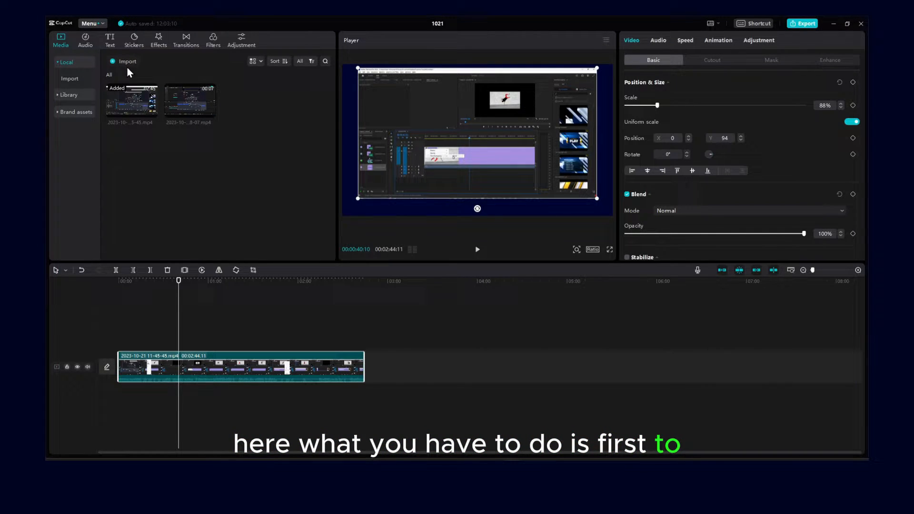
pyautogui.click(110, 40)
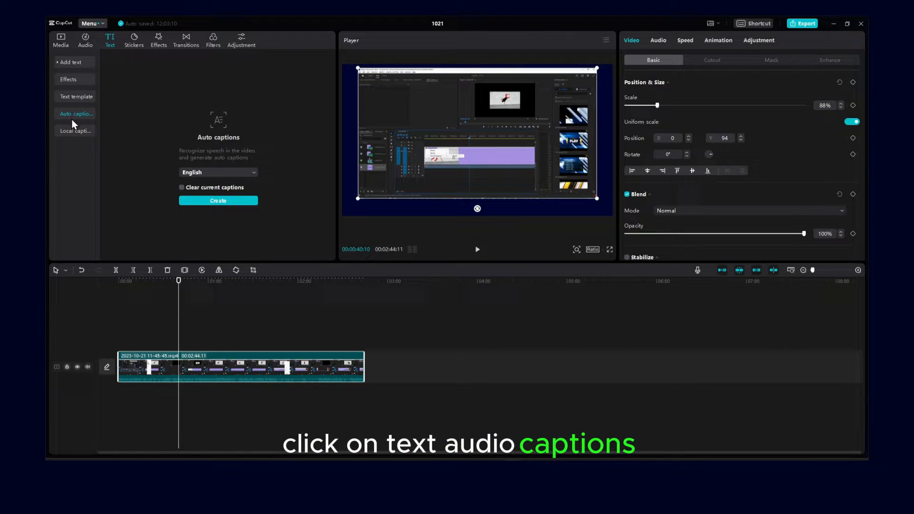
# Create English captions from the clip's speech onto a new caption track.
pyautogui.click(218, 200)
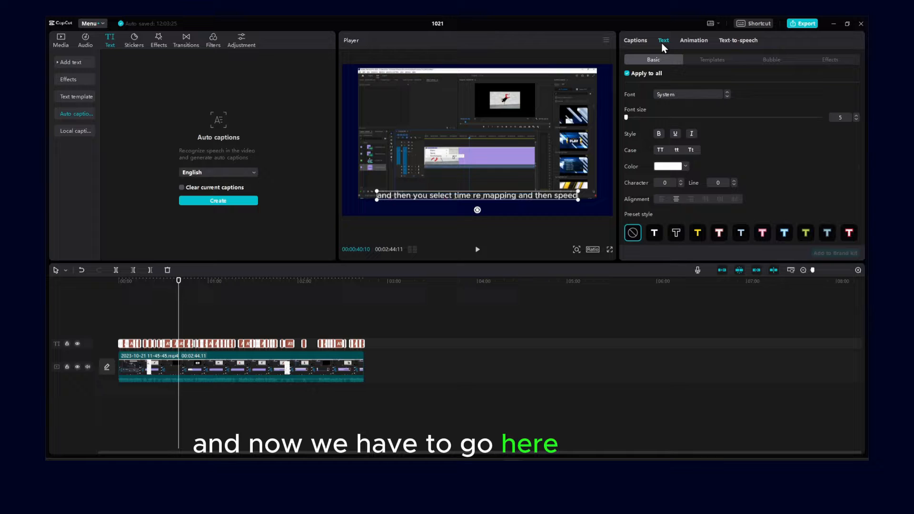
# Apply the word-by-word Pop-up caption animation and move to the text formatting options.
pyautogui.click(693, 40)
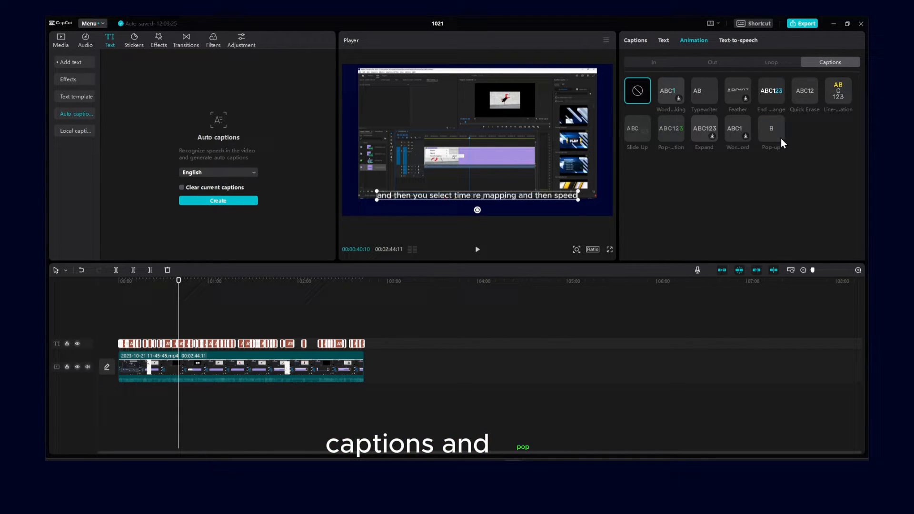
pyautogui.click(771, 128)
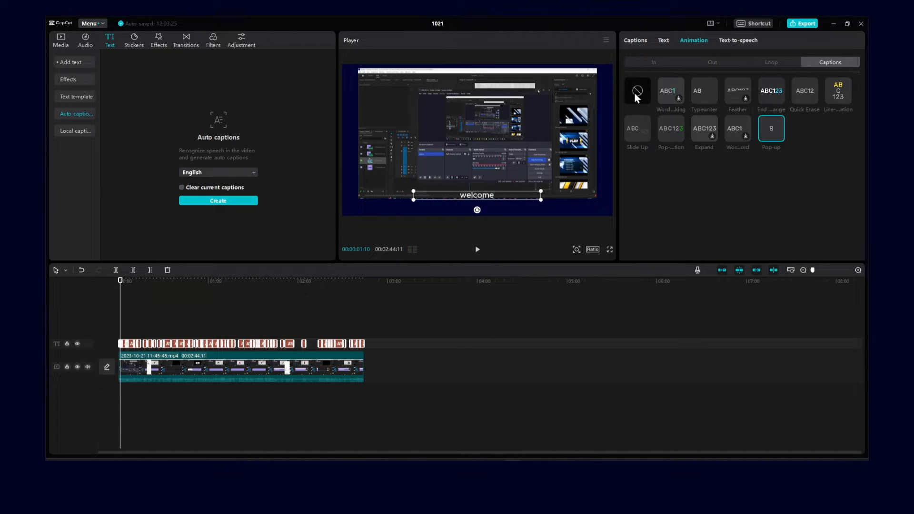
pyautogui.click(663, 40)
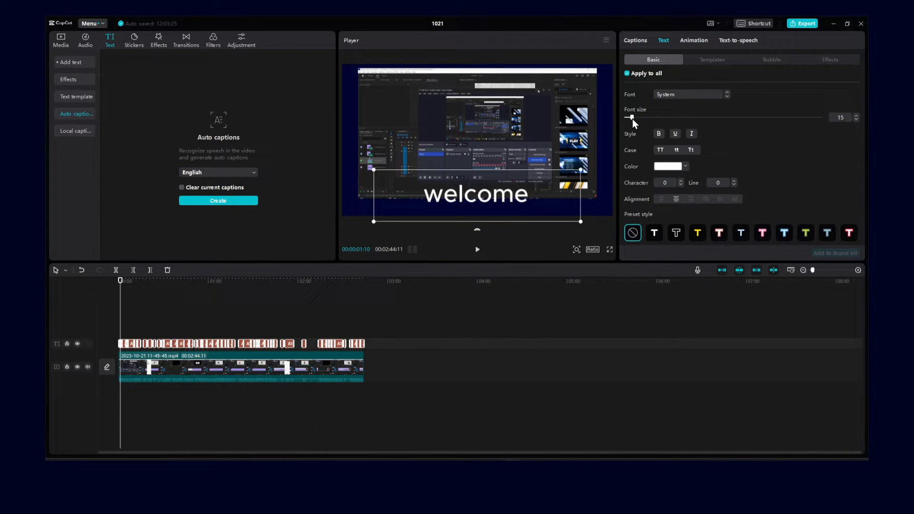
# Enlarge the caption font size to 14 and check the pop-up captions near the video start.
pyautogui.click(478, 249)
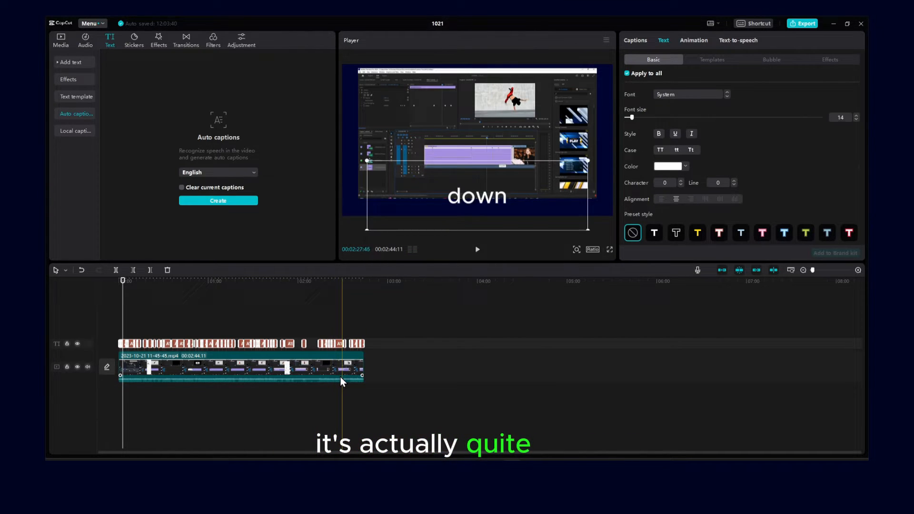
pyautogui.click(225, 289)
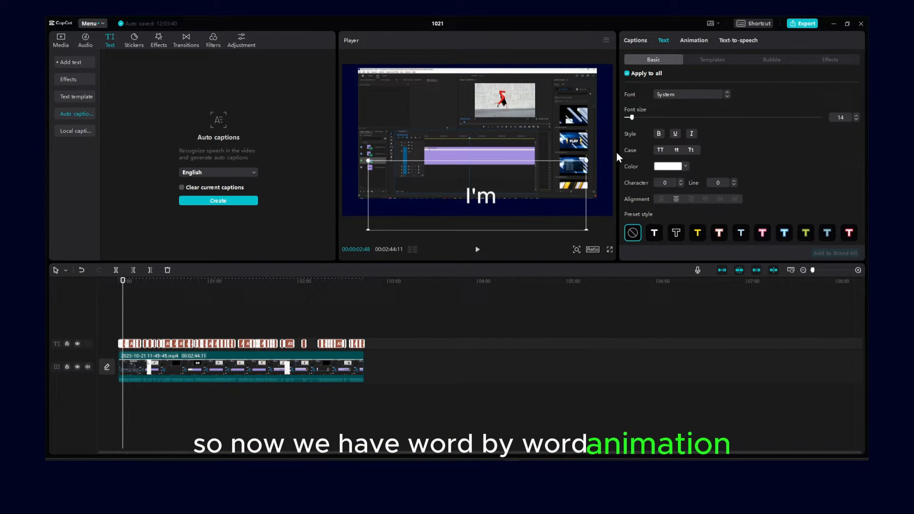
pyautogui.click(693, 40)
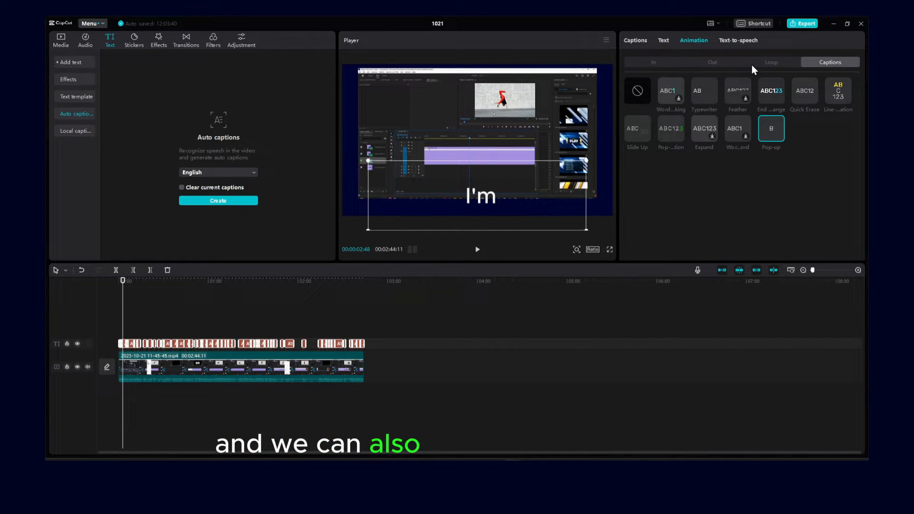
# Apply a Slide Down exit animation to the captions and preview it, then return to caption presets.
pyautogui.click(653, 63)
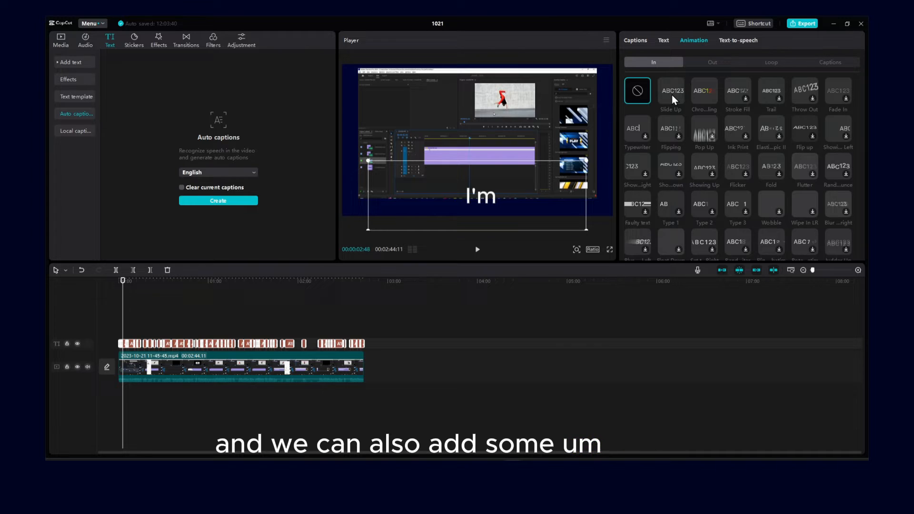
pyautogui.click(712, 62)
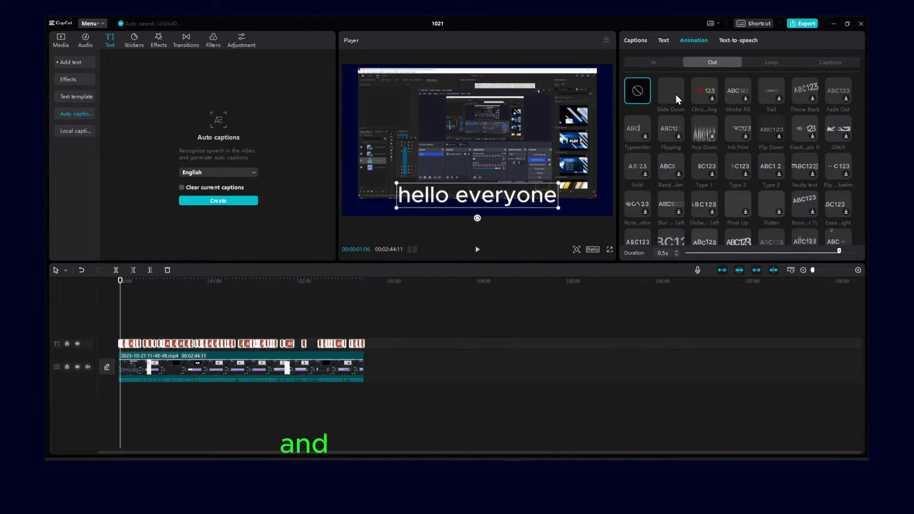
pyautogui.click(671, 92)
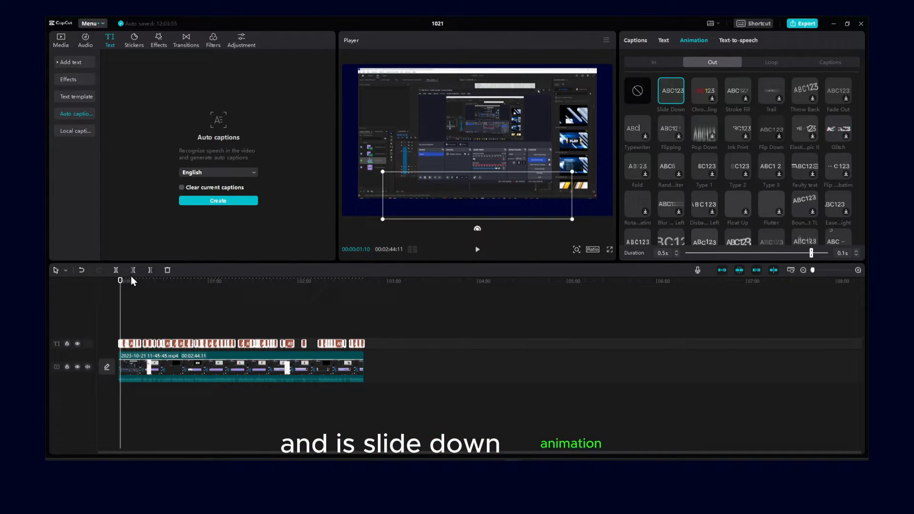
pyautogui.click(477, 248)
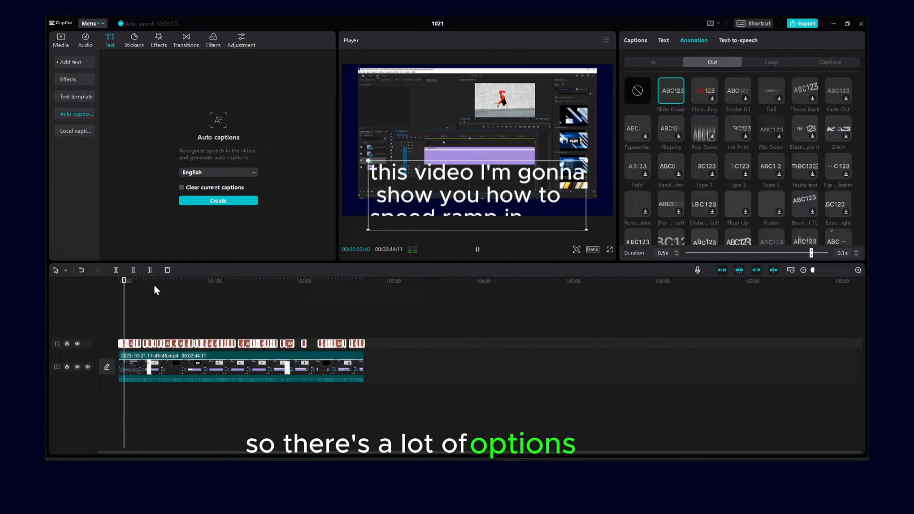
pyautogui.click(477, 249)
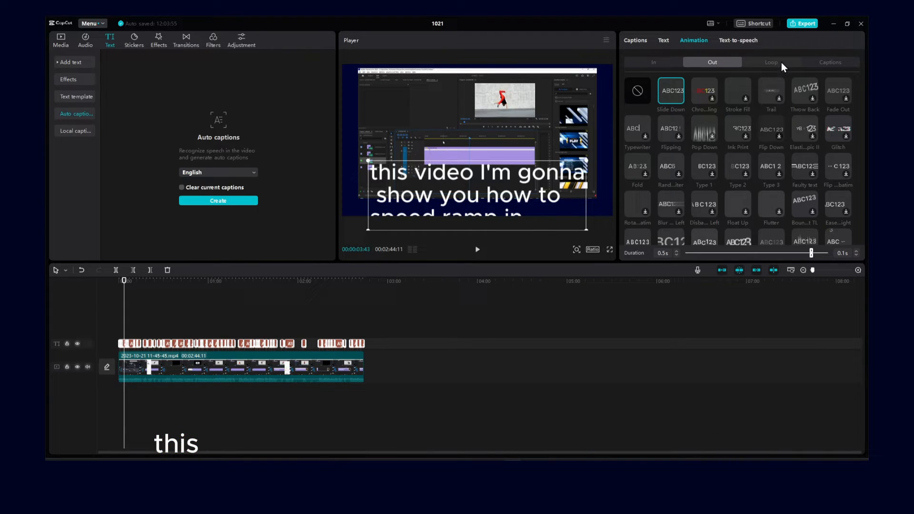
pyautogui.click(831, 63)
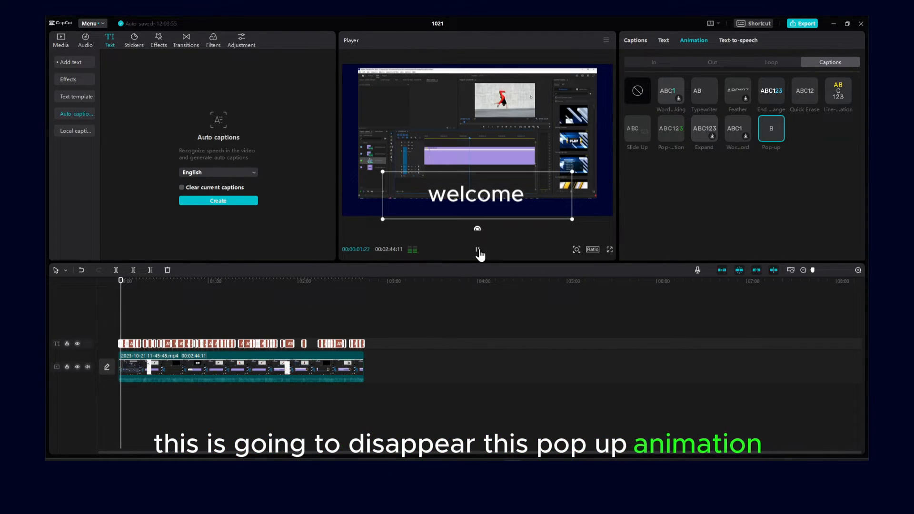
# Try looping caption effects including Flare, previewing them against the Pop-up preset.
pyautogui.click(771, 63)
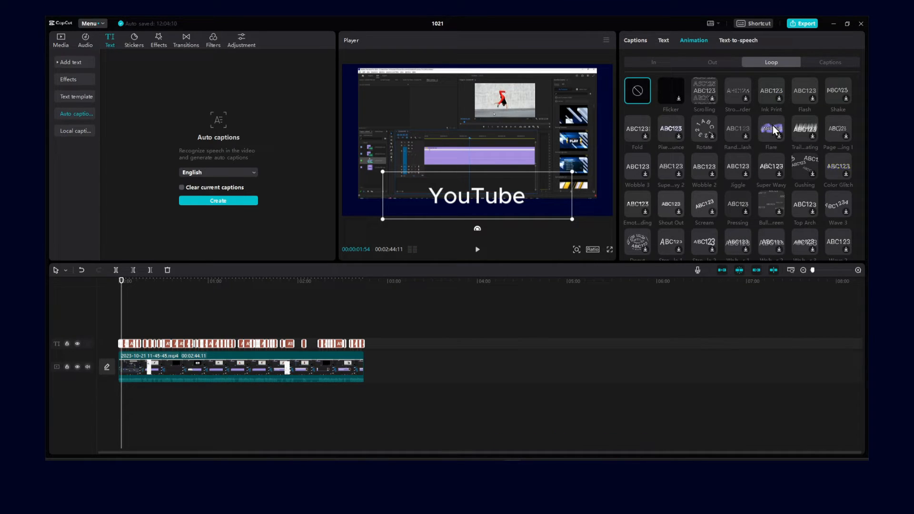
pyautogui.click(771, 129)
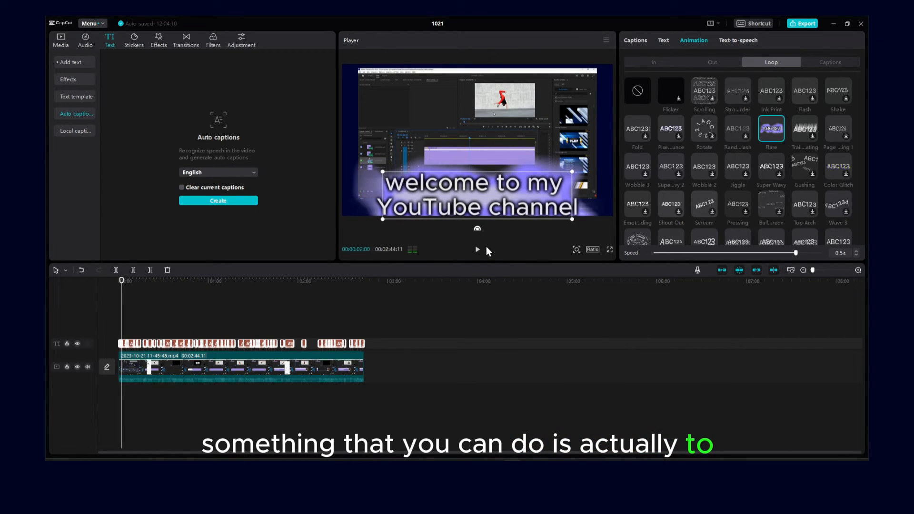
pyautogui.click(830, 63)
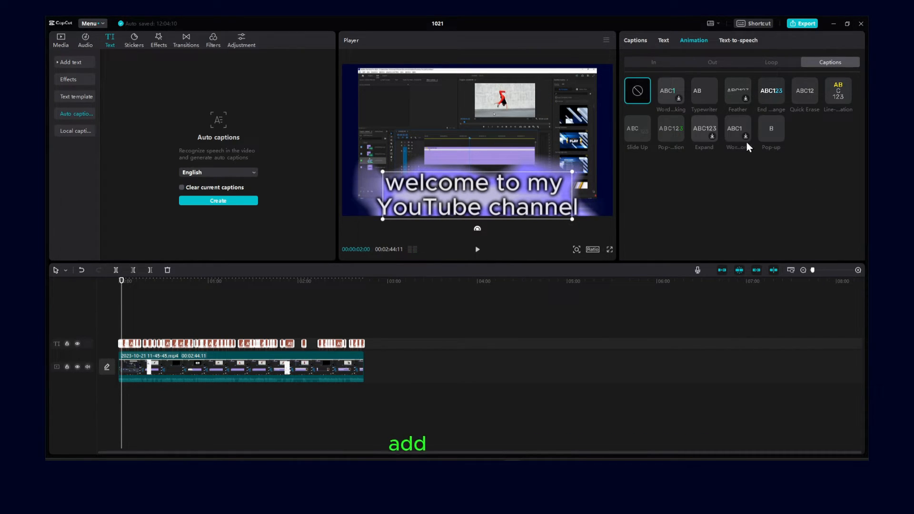
pyautogui.click(771, 62)
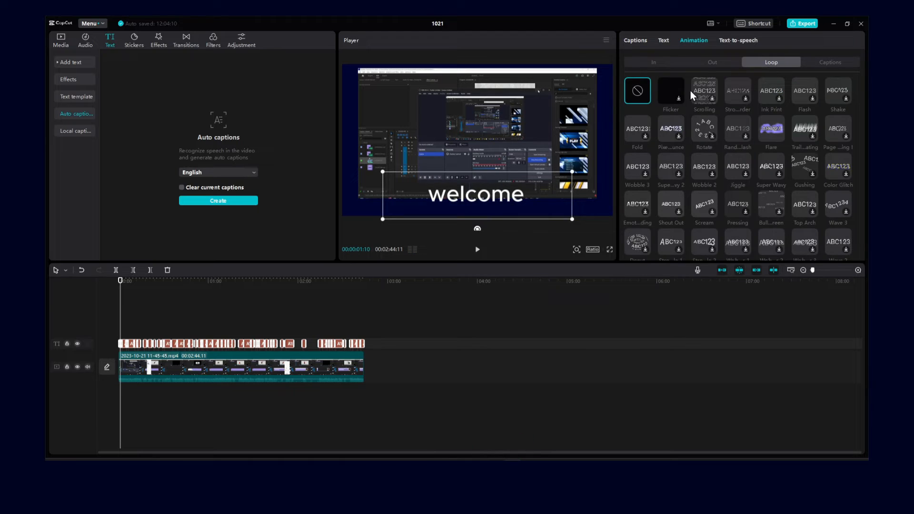
pyautogui.click(672, 130)
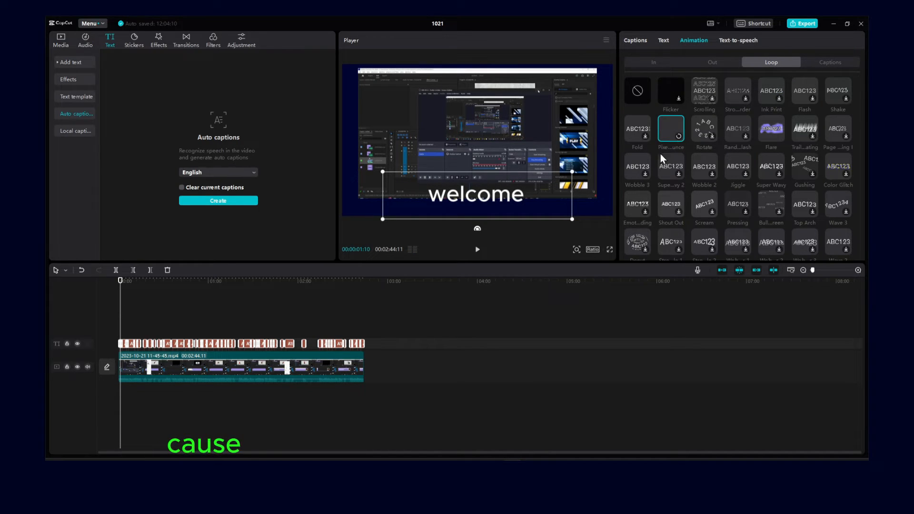
pyautogui.click(672, 129)
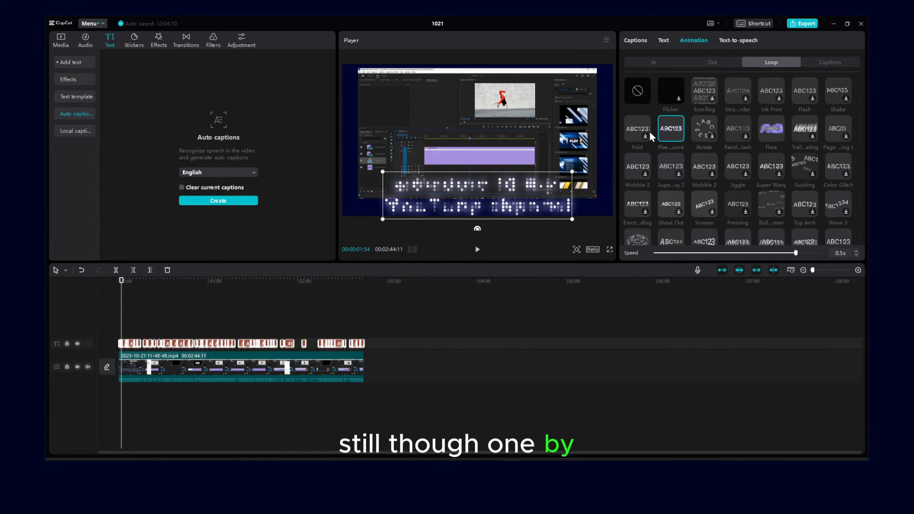
pyautogui.click(831, 62)
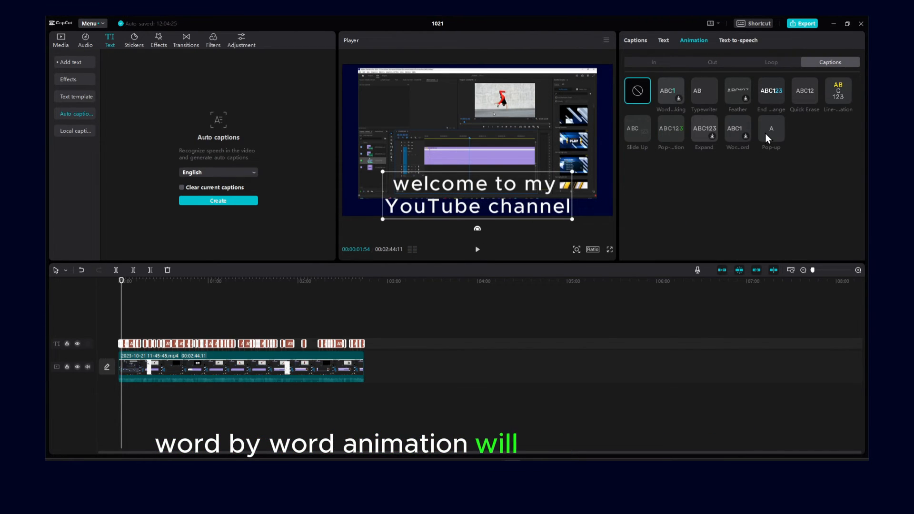
# Reapply the word-by-word Pop-up animation and play the captions through to the end.
pyautogui.click(770, 128)
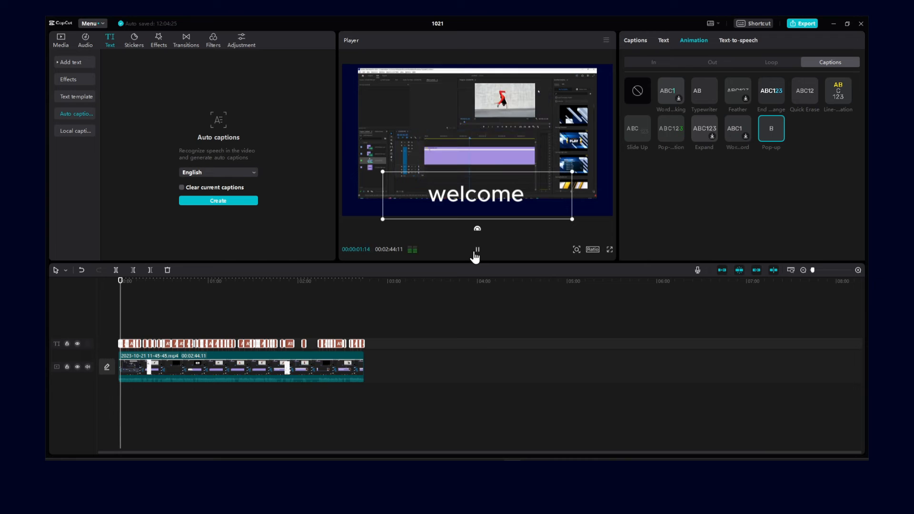
pyautogui.click(477, 250)
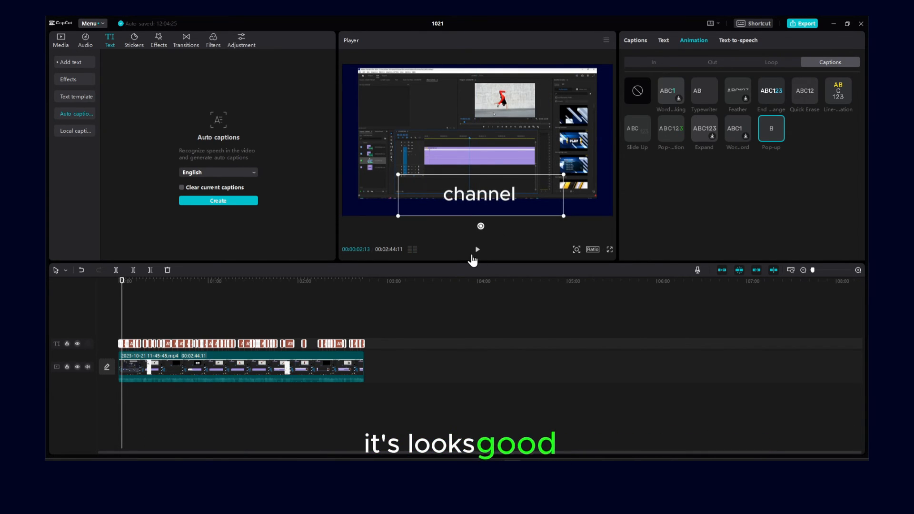
pyautogui.click(477, 249)
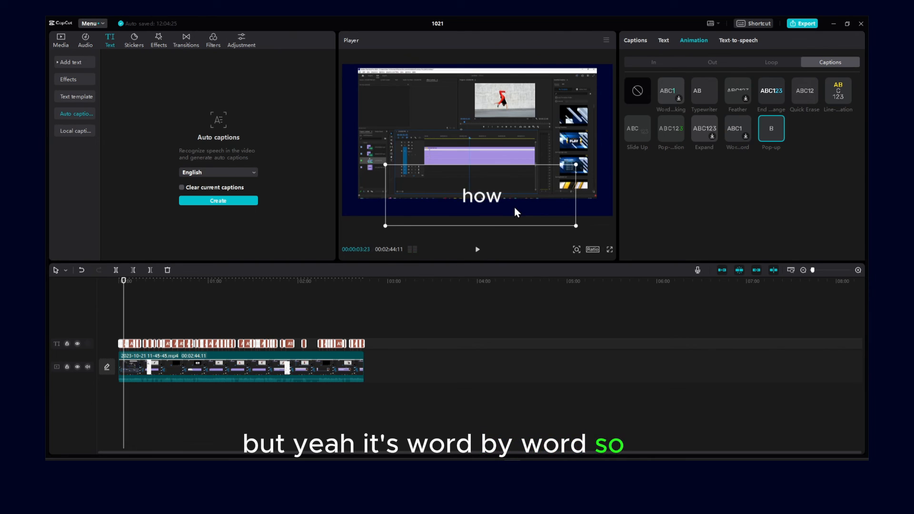
pyautogui.click(437, 281)
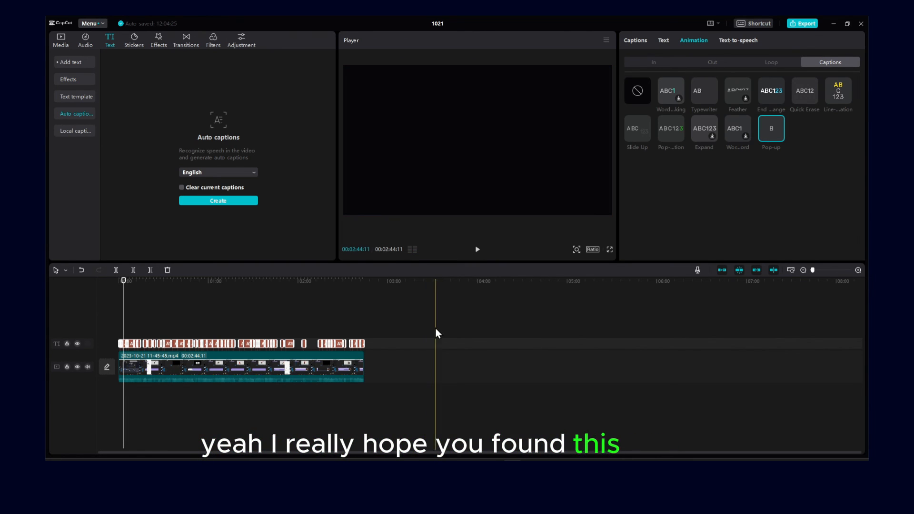